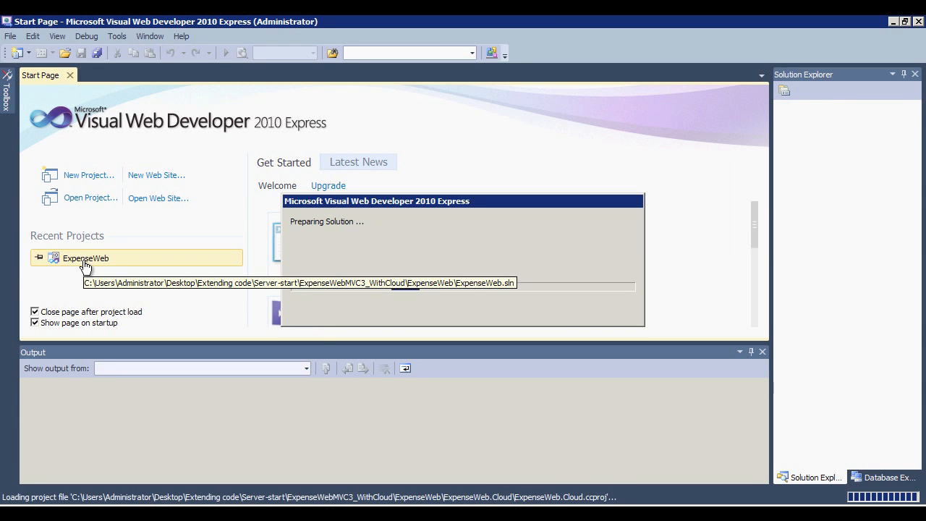
Open the ExpenseWeb solution, view HomeController.cs, and select the ExpenseWeb.Cloud project
double_click(85, 257)
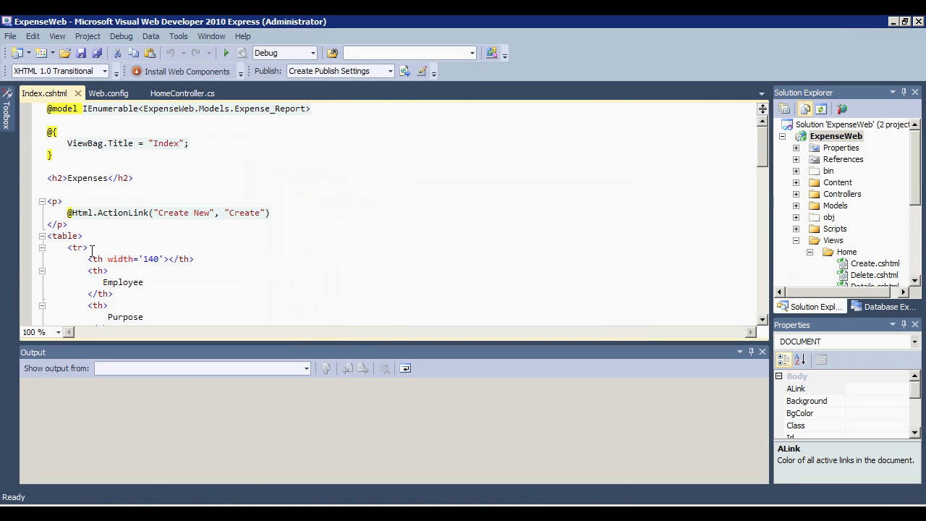
click(183, 93)
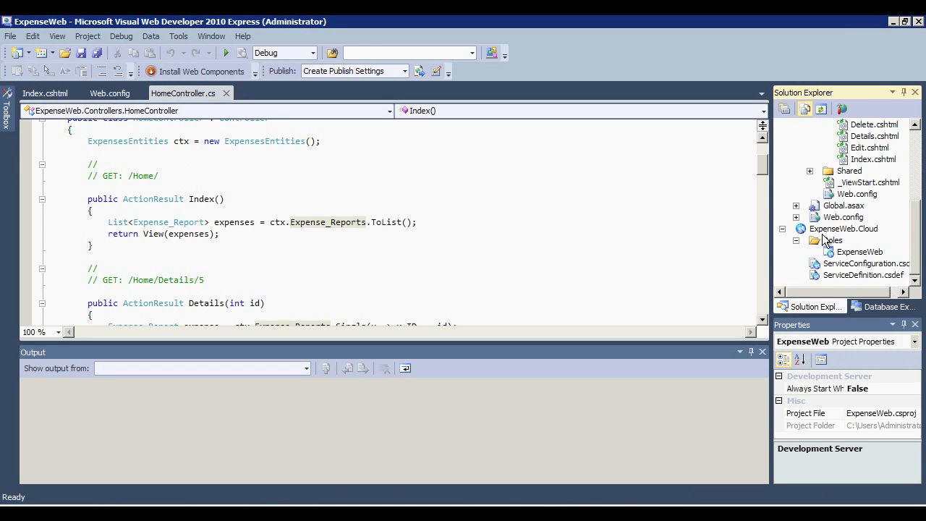
click(843, 229)
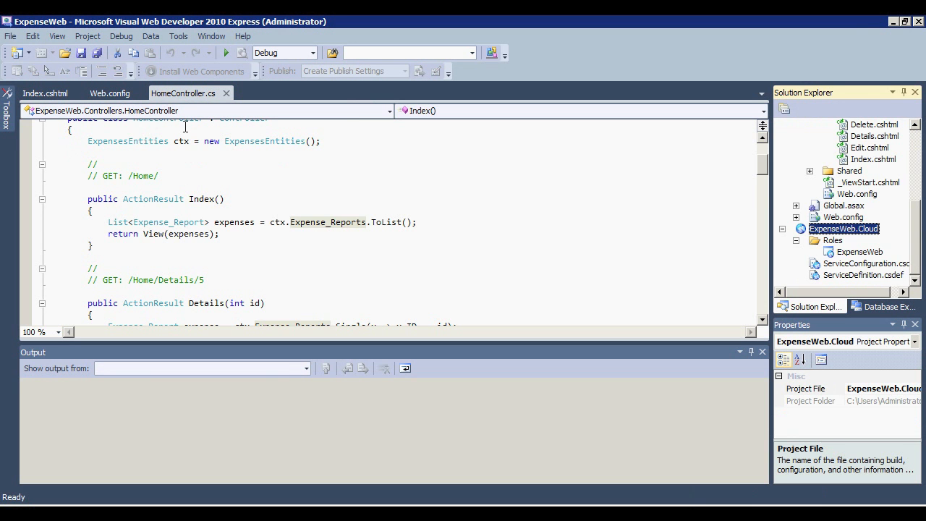
mouse_move(227, 52)
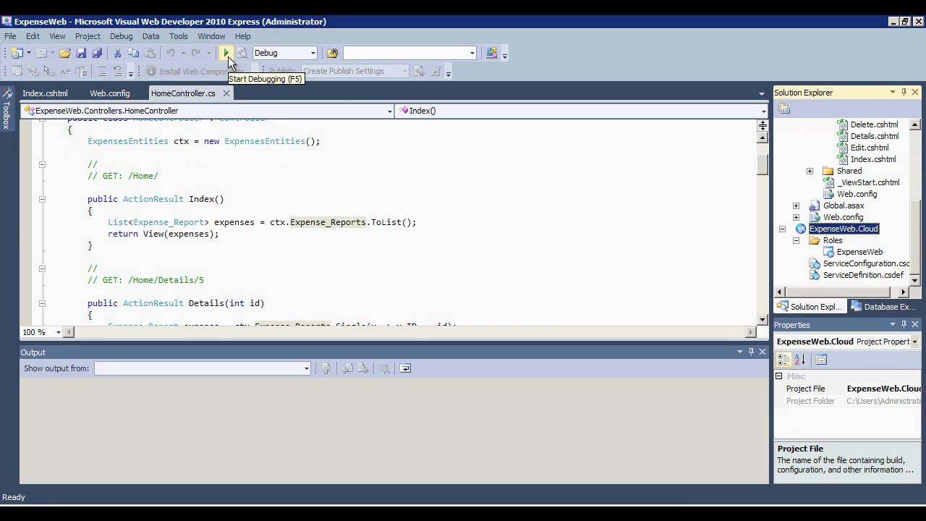
Build and launch the site in Internet Explorer and scroll the Expenses table
click(227, 52)
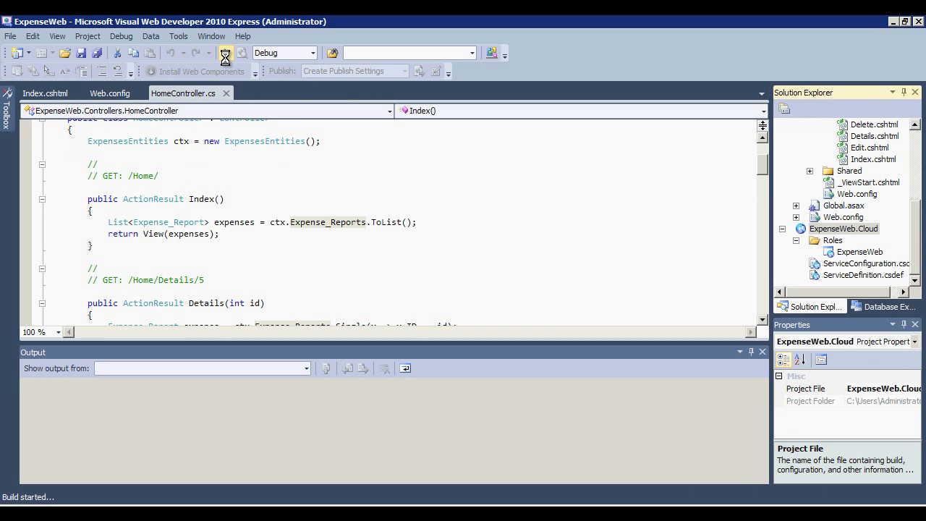
click(225, 53)
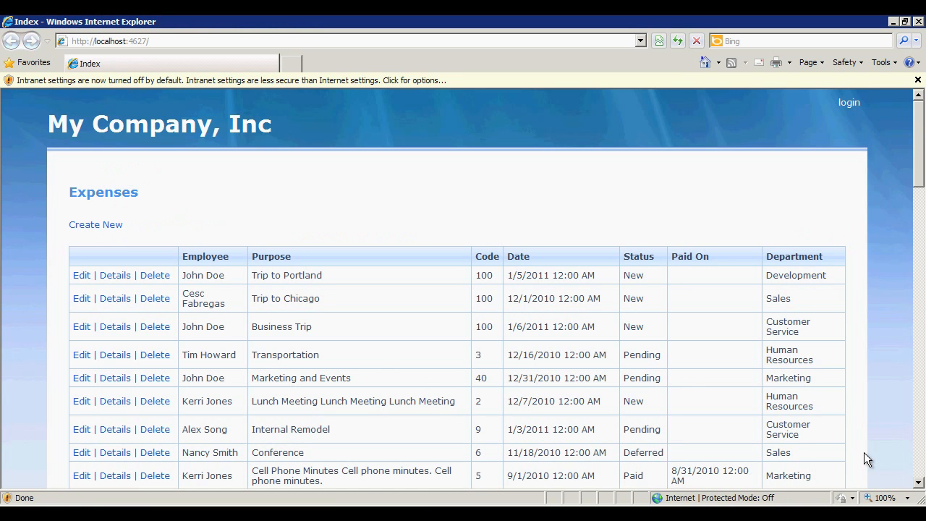
mouse_move(380, 373)
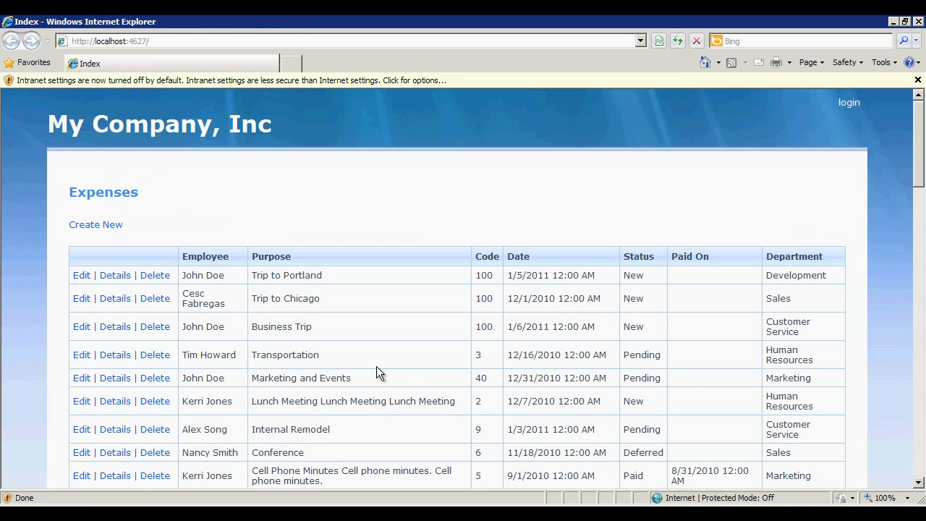
mouse_move(409, 383)
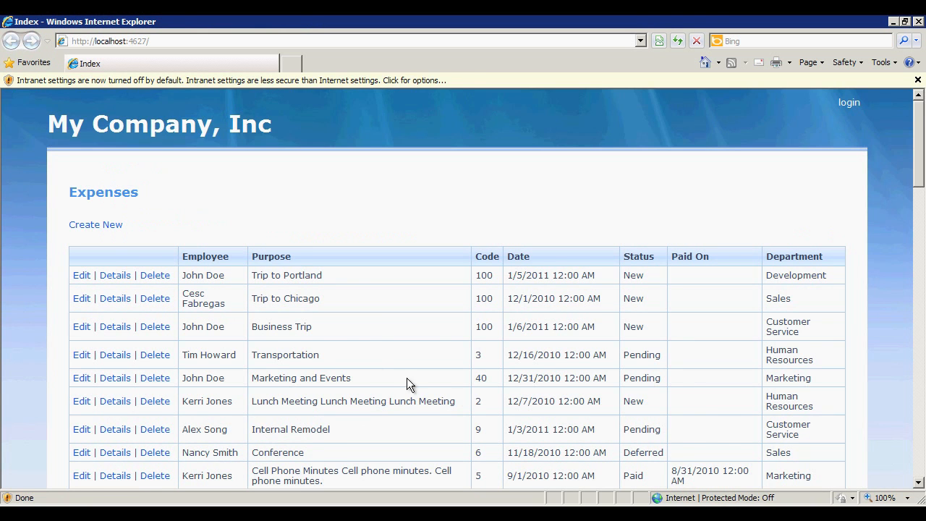
scroll(down, 3)
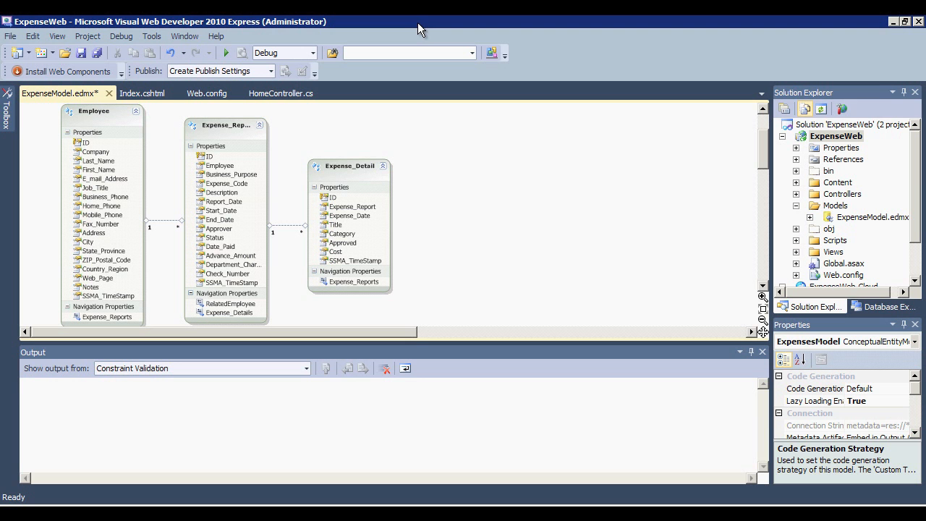
mouse_move(847, 145)
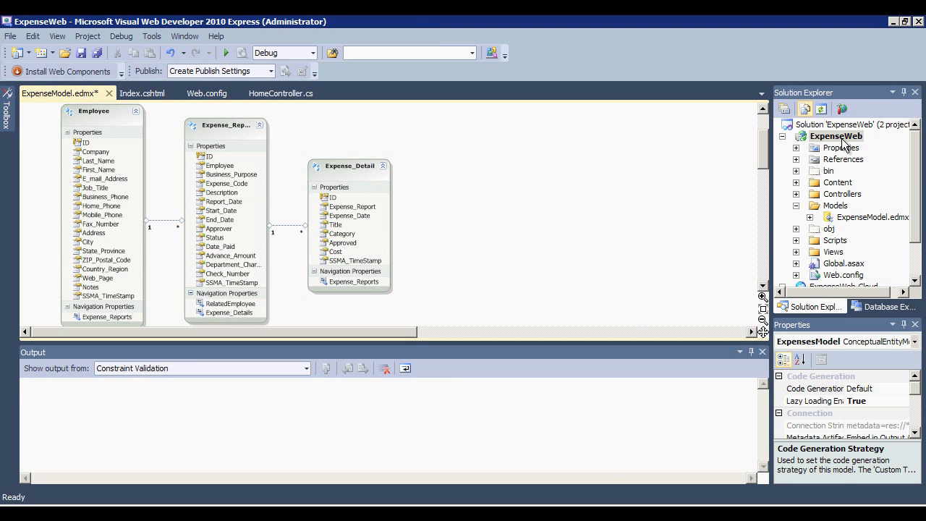
Add a WCF Data Service item named ExpenseDataService1.svc to the ExpenseWeb project
right_click(836, 136)
text(ExpenseDataService1.svc)
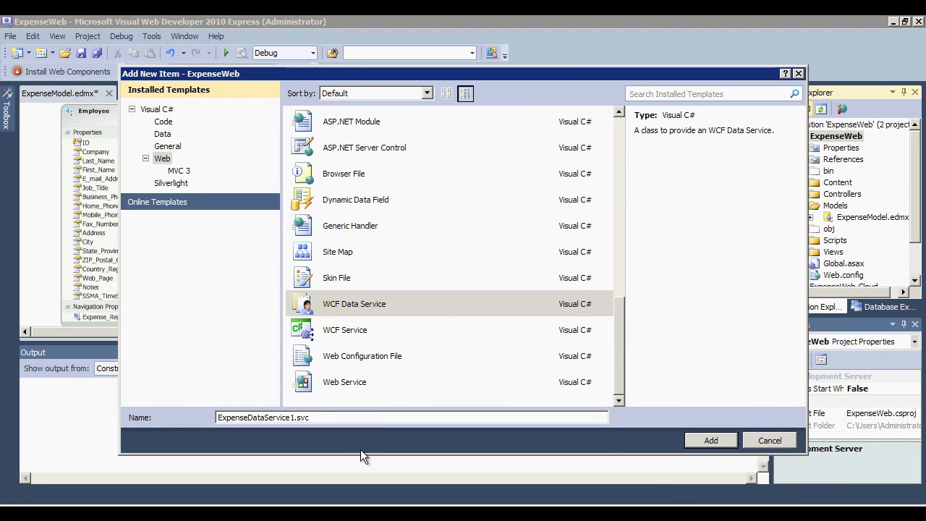
click(711, 440)
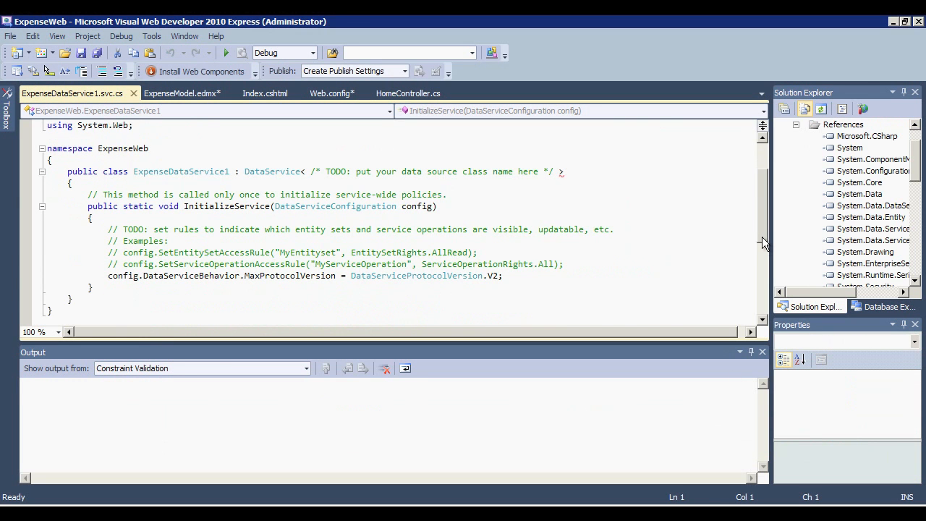
Base the service on Models.ExpensesEntities and grant AllRead on Expense_Reports and Employees
scroll(down, 3)
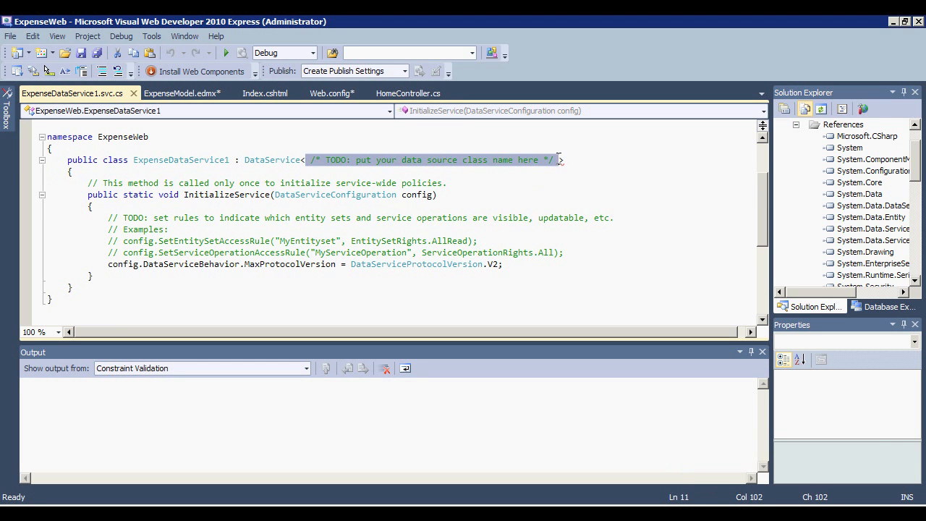
text(<M>)
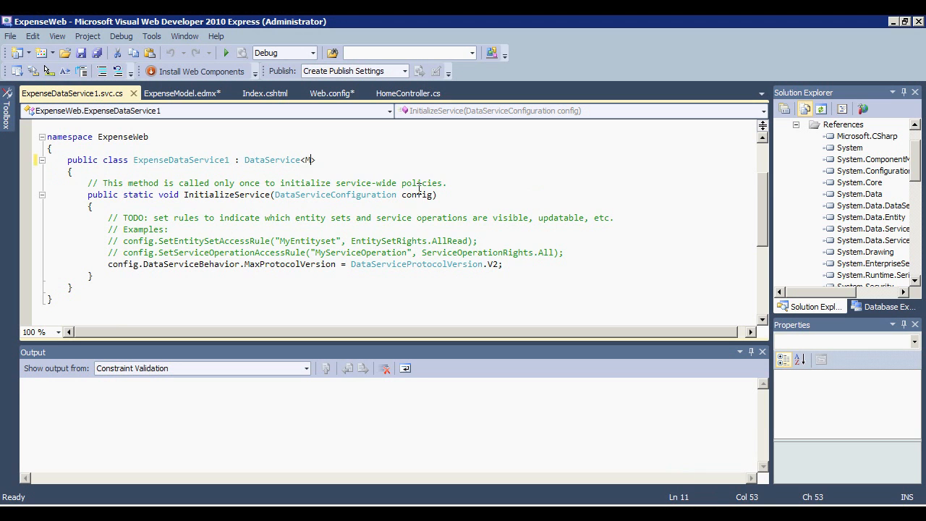
text(odels.)
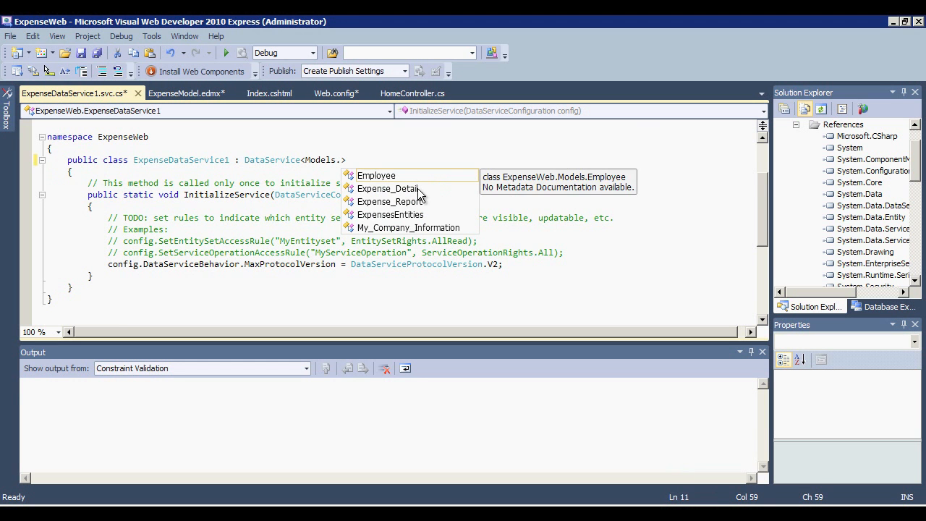
double_click(390, 214)
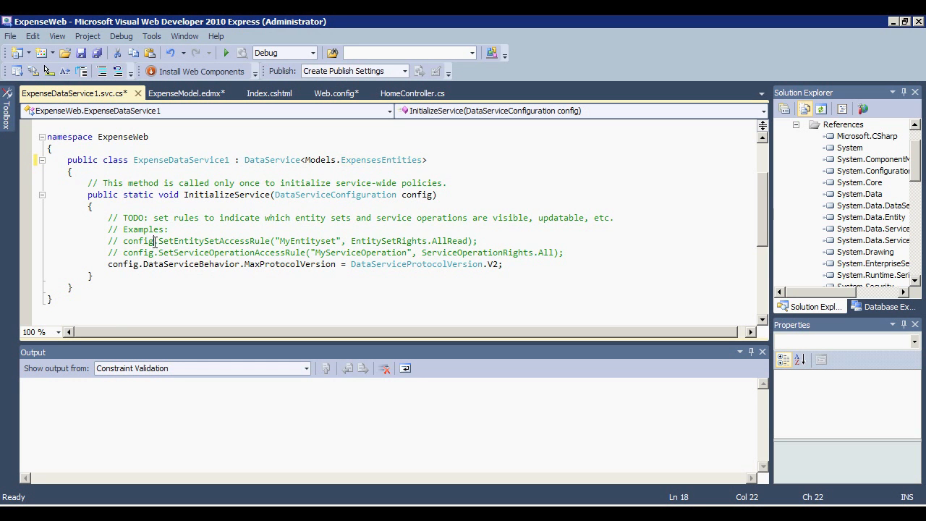
click(156, 251)
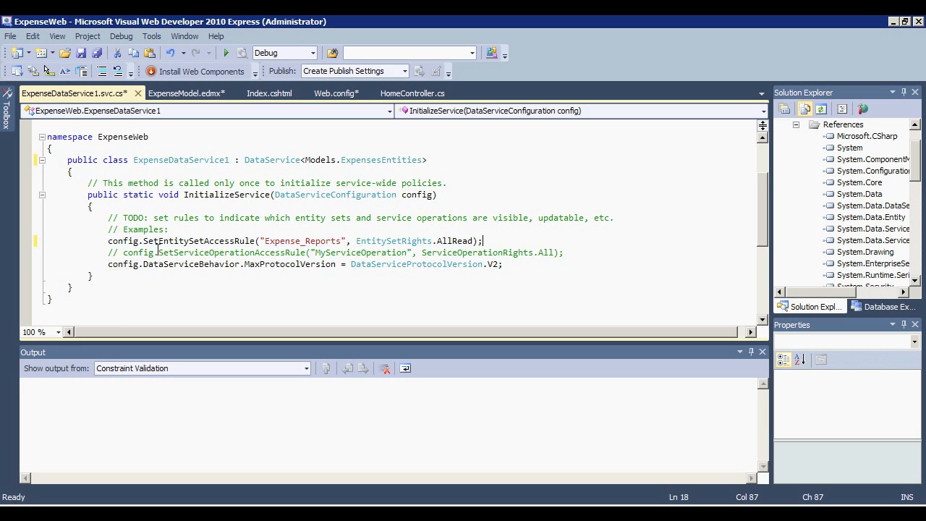
text(config.SetEntitySetAccessRule("Employees", EntitySetRights.AllRead);)
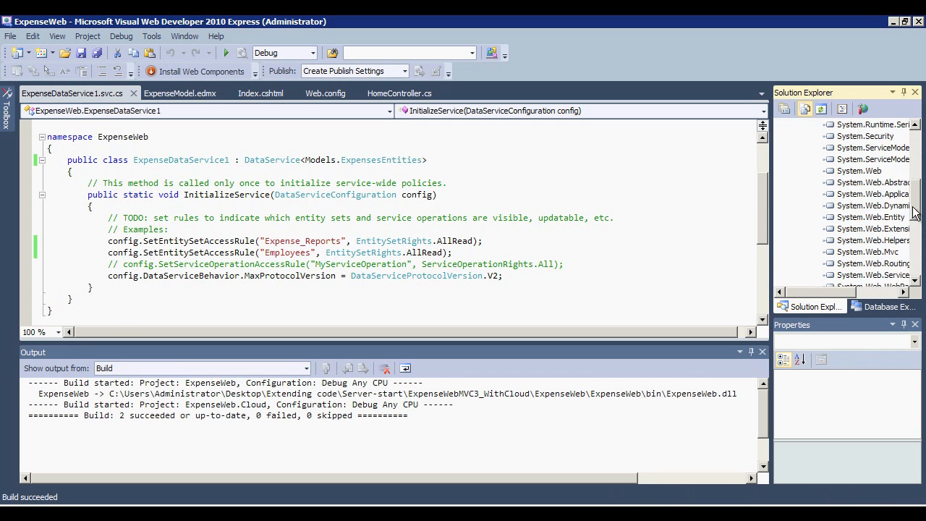
Make ExpenseDataService1.svc the start page and run the site again
right_click(867, 229)
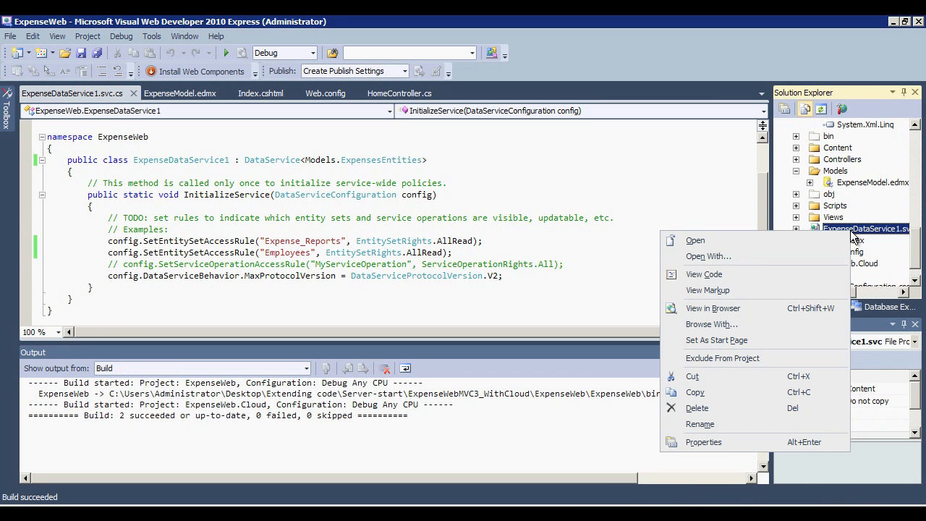
mouse_move(716, 340)
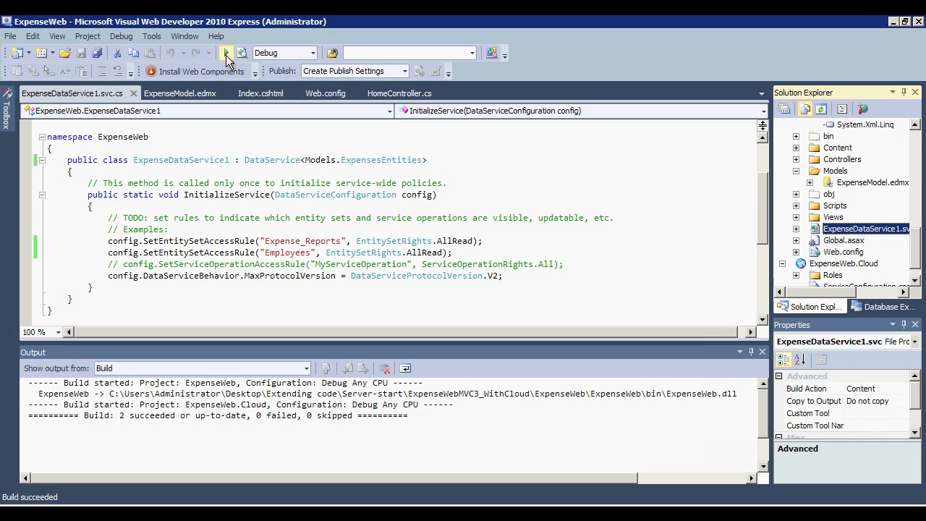
click(227, 52)
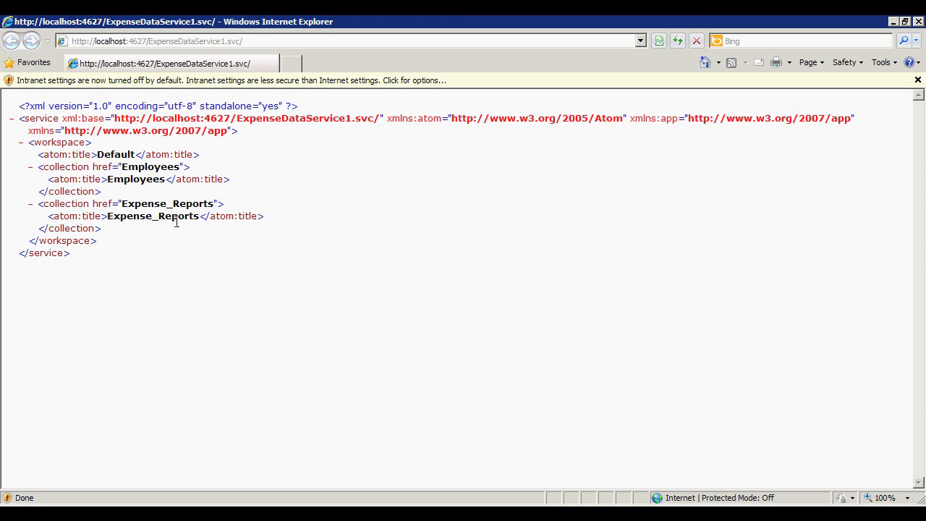
mouse_move(481, 48)
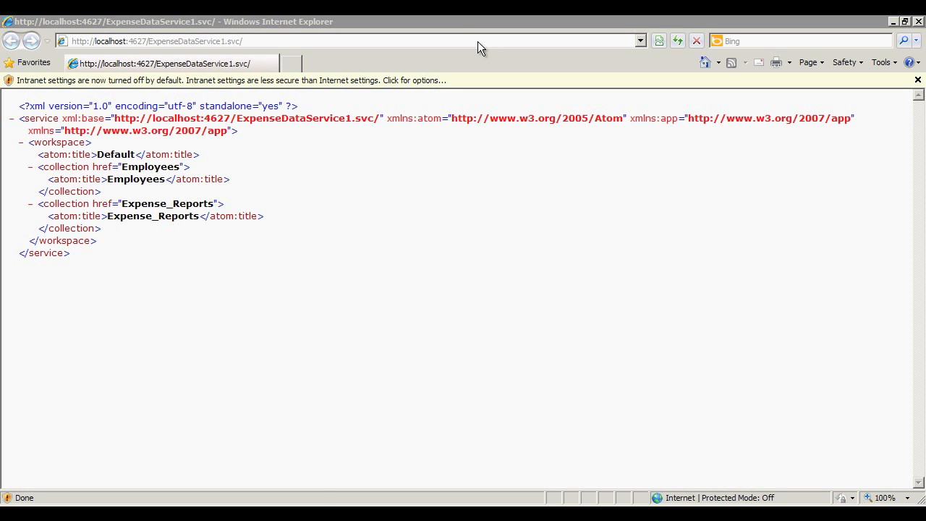
Append Expense_Reports to the service URL to load the Expense_Reports feed
click(319, 40)
text(Expense_Reports)
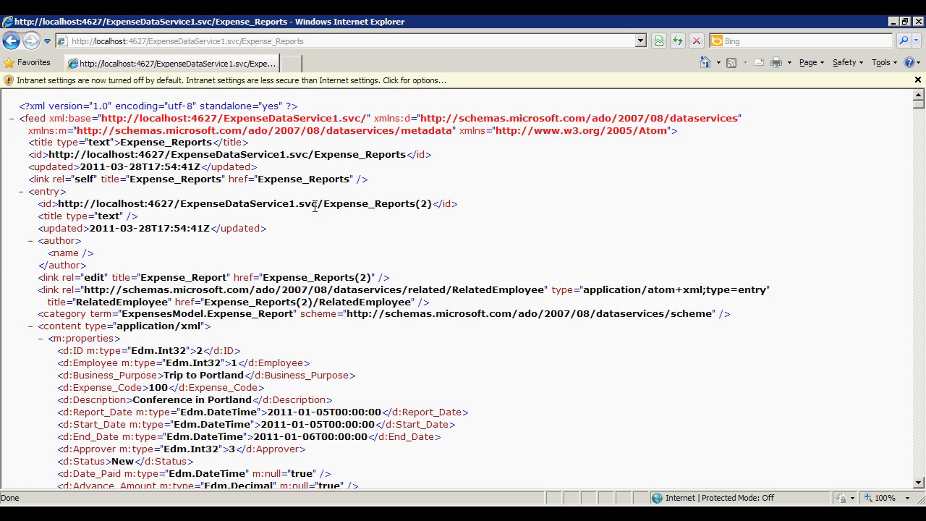
Scroll through the Pending expense reports ordered by Business_Purpose
scroll(down, 3)
text(?$filter=Status eq 'Pending'&$orderby=Business_Purpose)
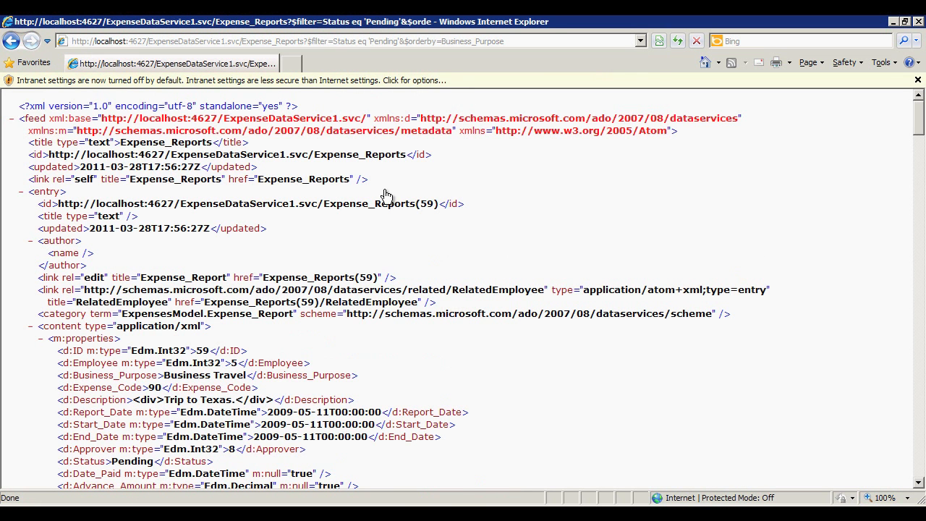
scroll(down, 3)
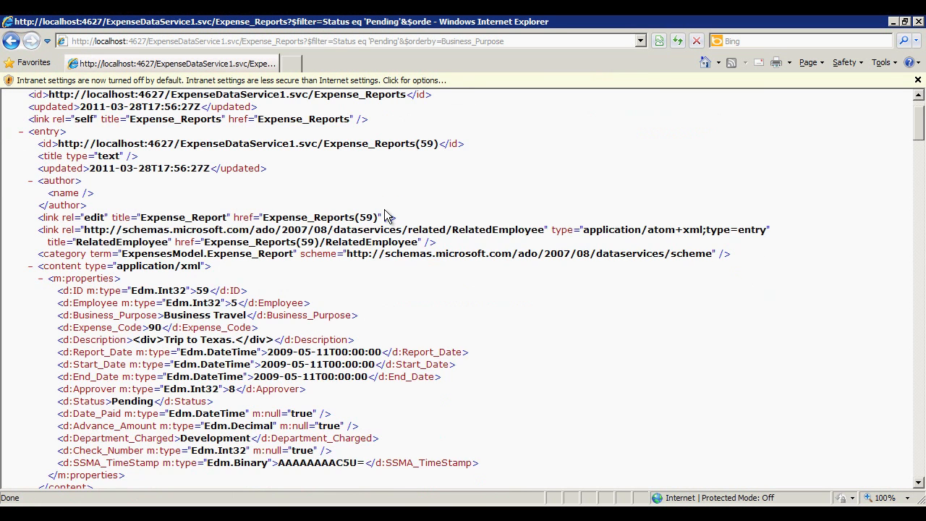
scroll(down, 3)
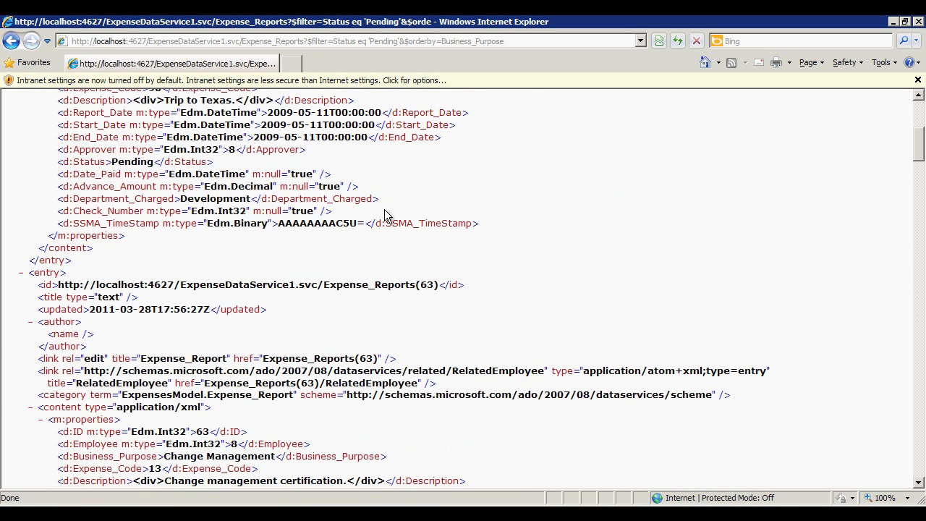
scroll(down, 3)
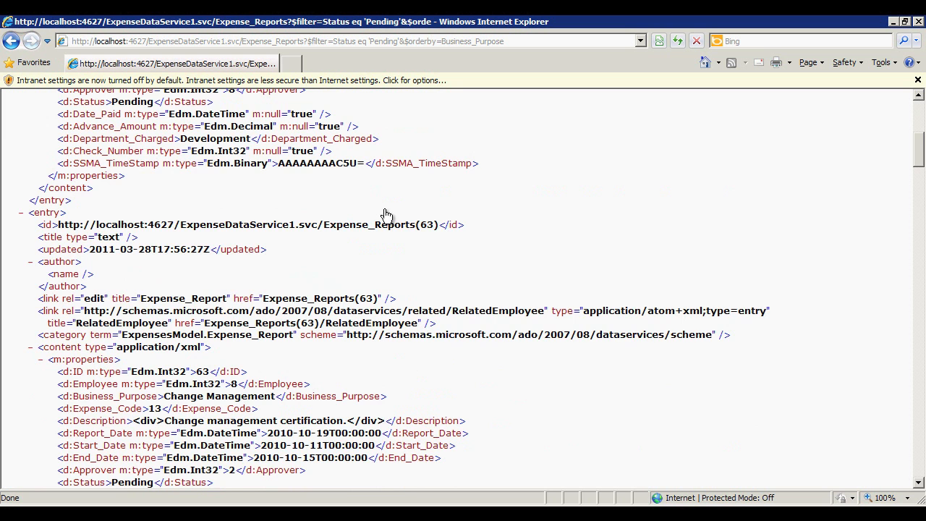
scroll(down, 3)
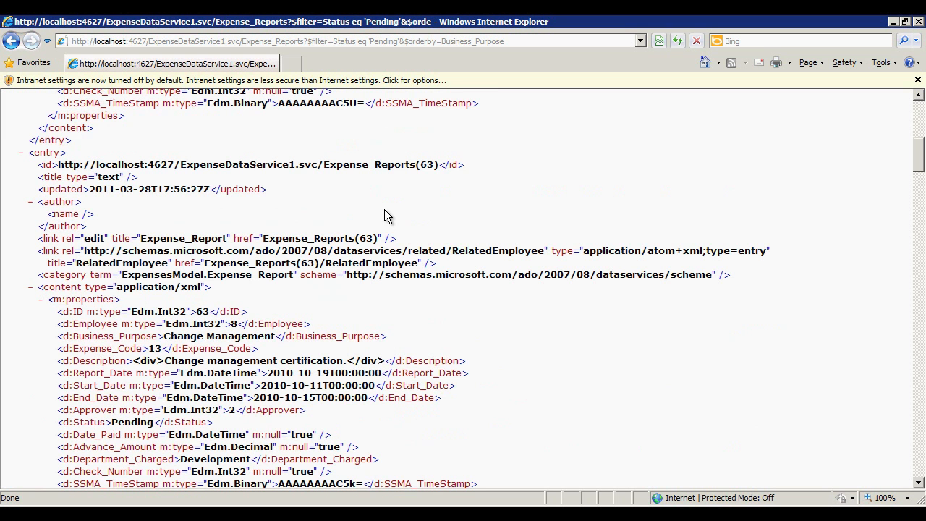
scroll(down, 3)
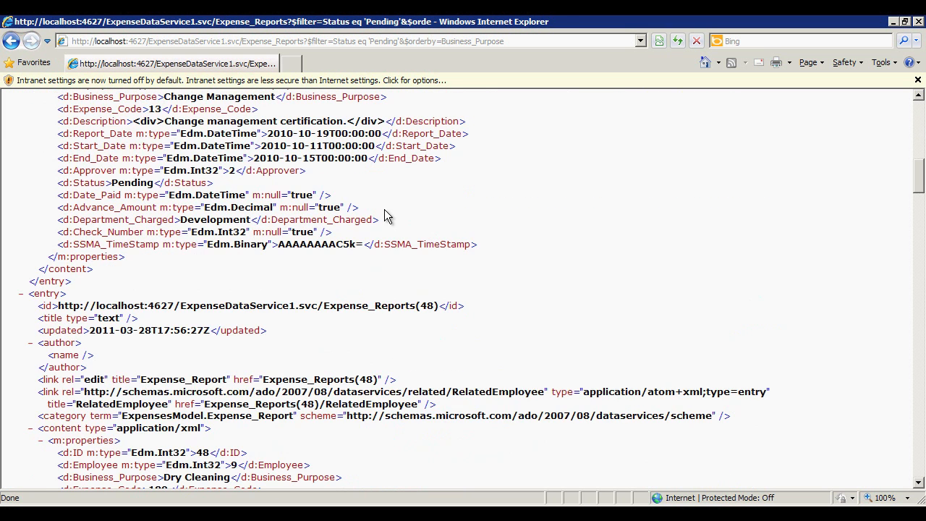
scroll(down, 3)
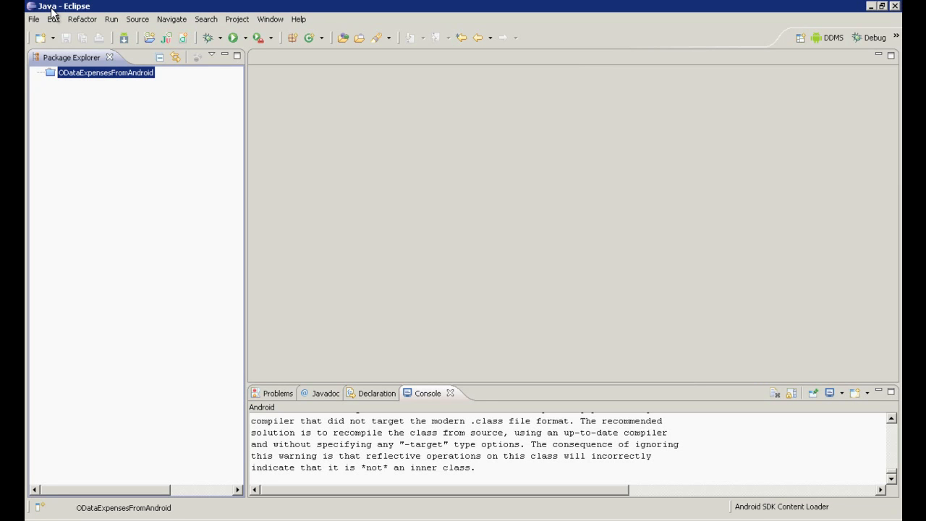
mouse_move(33, 19)
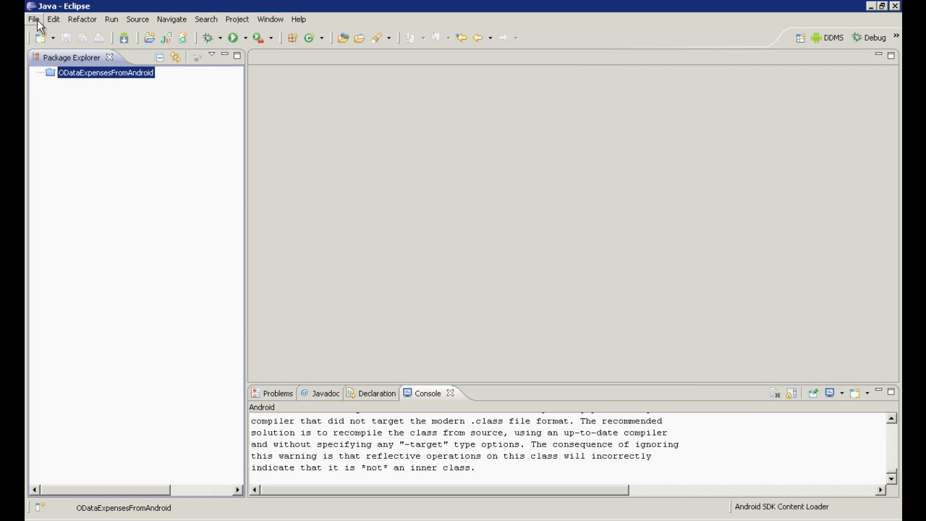
Create Android project AndroidODataExpenses targeting Android 2.3.3 with MainActivity, Min SDK 10
click(33, 18)
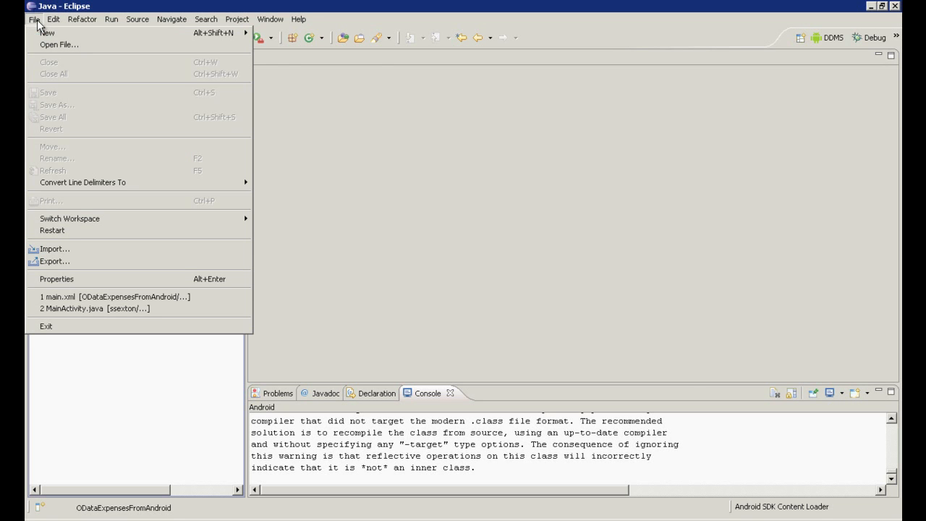
mouse_move(46, 32)
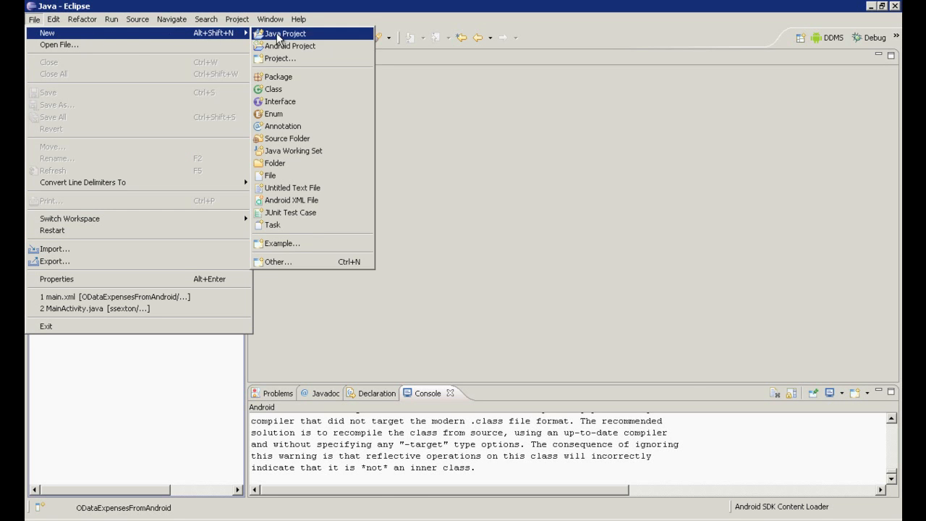
click(290, 45)
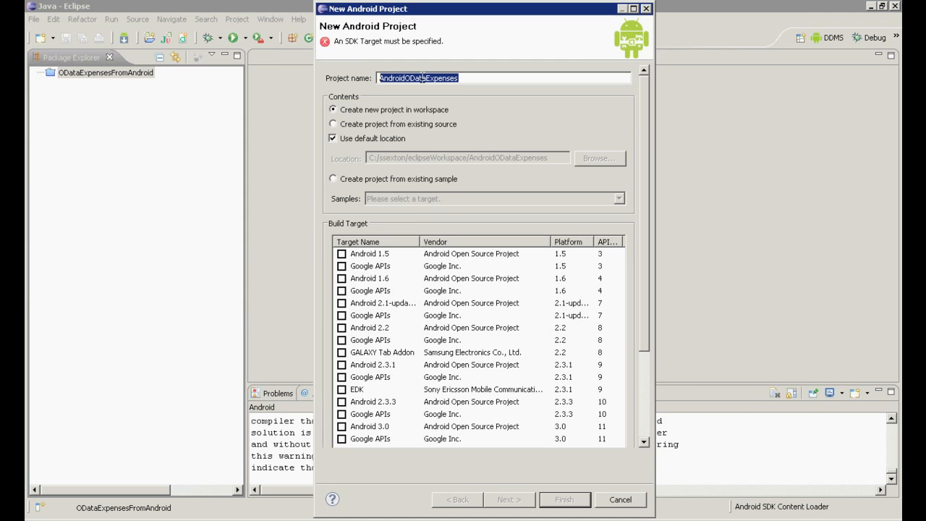
mouse_move(666, 142)
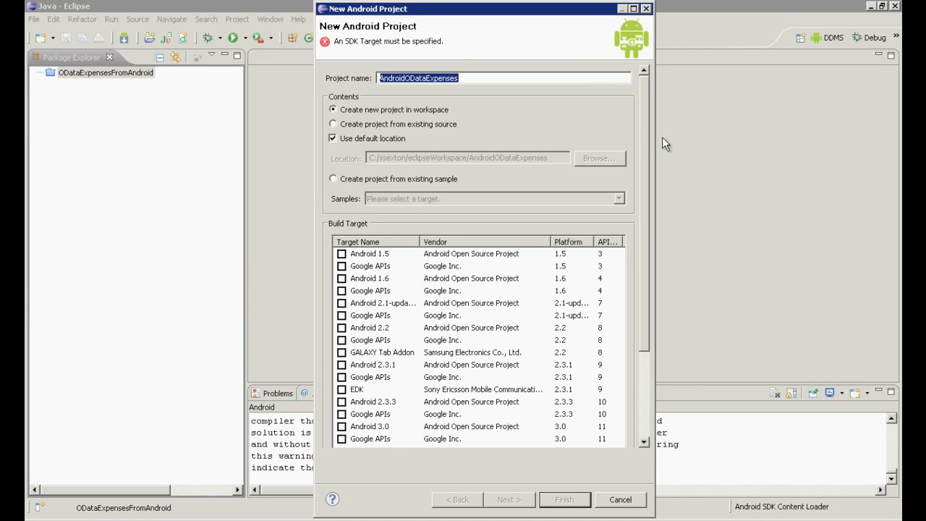
scroll(down, 3)
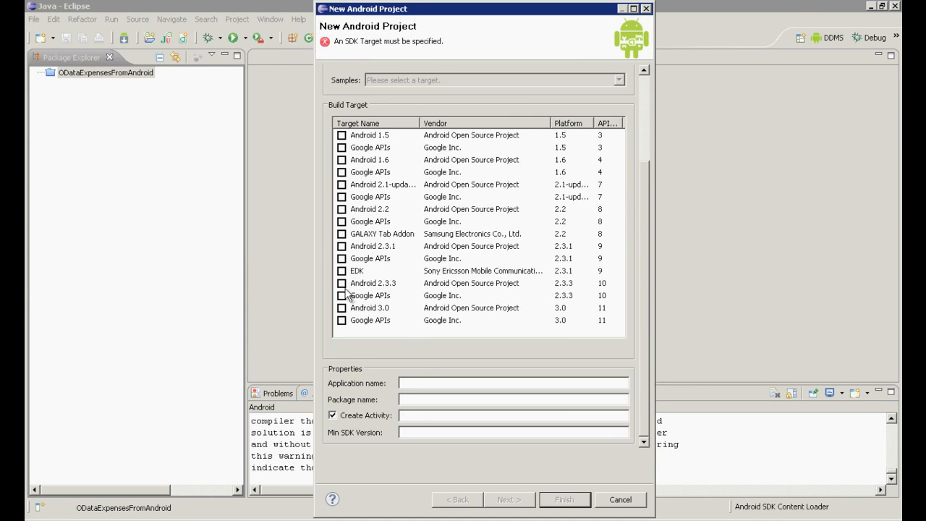
click(342, 283)
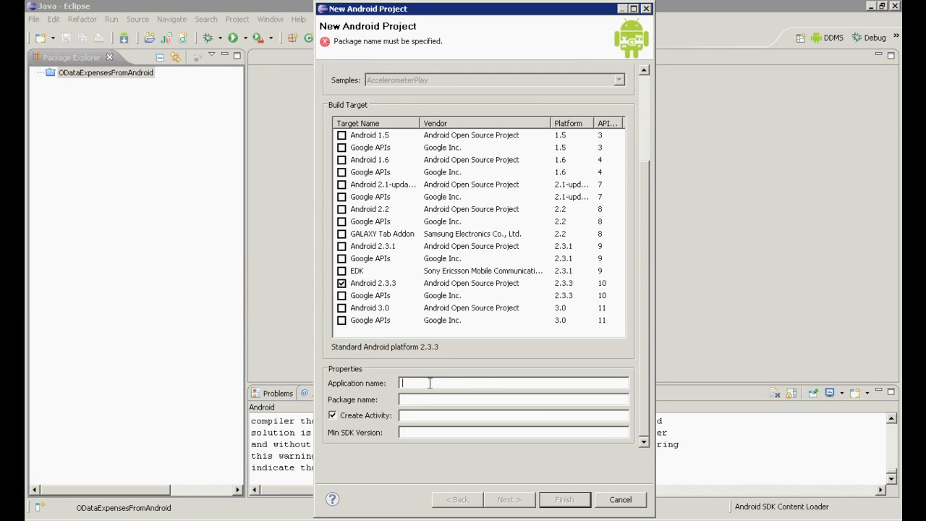
text(AndroidODataExpenses)
click(514, 433)
text(10)
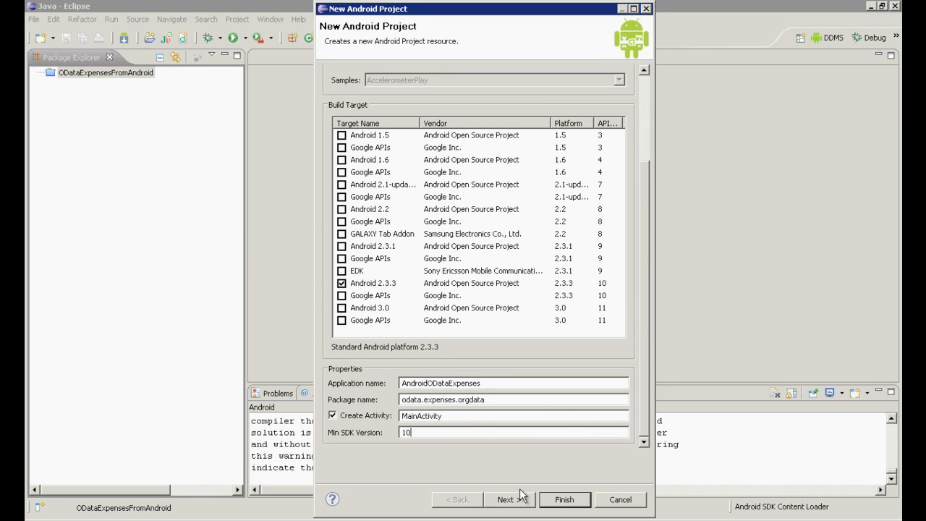
click(563, 499)
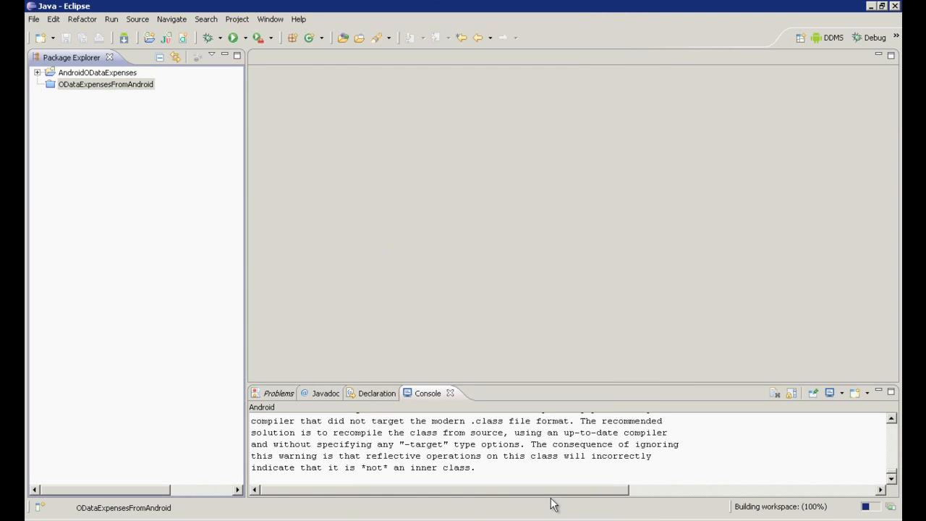
Create a new Android Application run configuration that launches AndroidODataExpenses
click(37, 73)
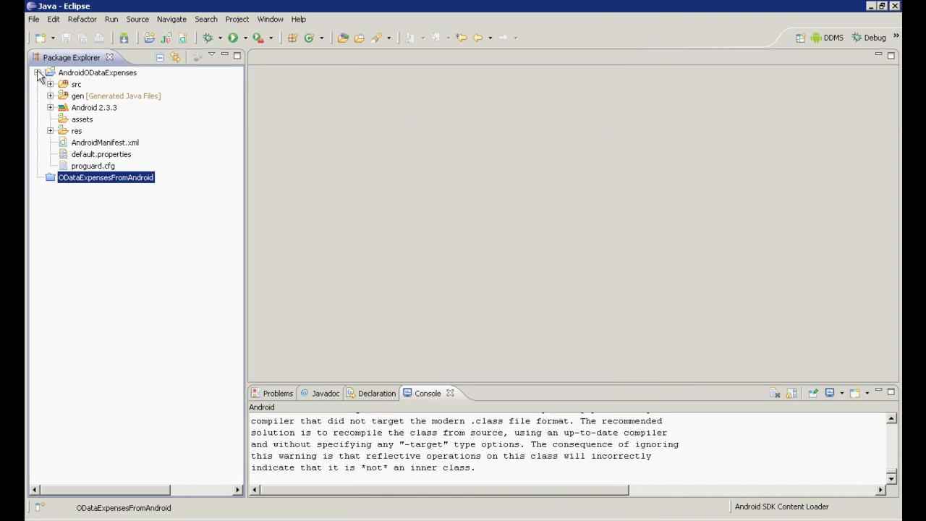
click(271, 38)
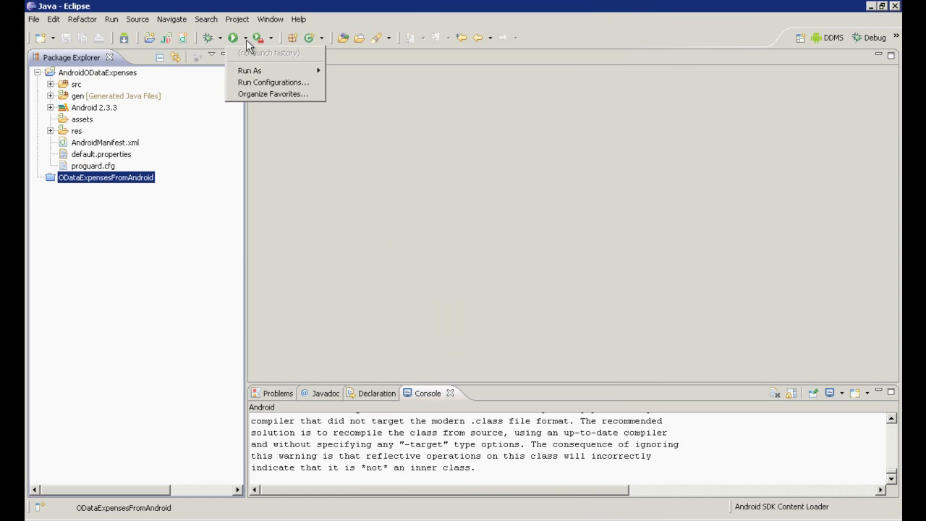
click(273, 81)
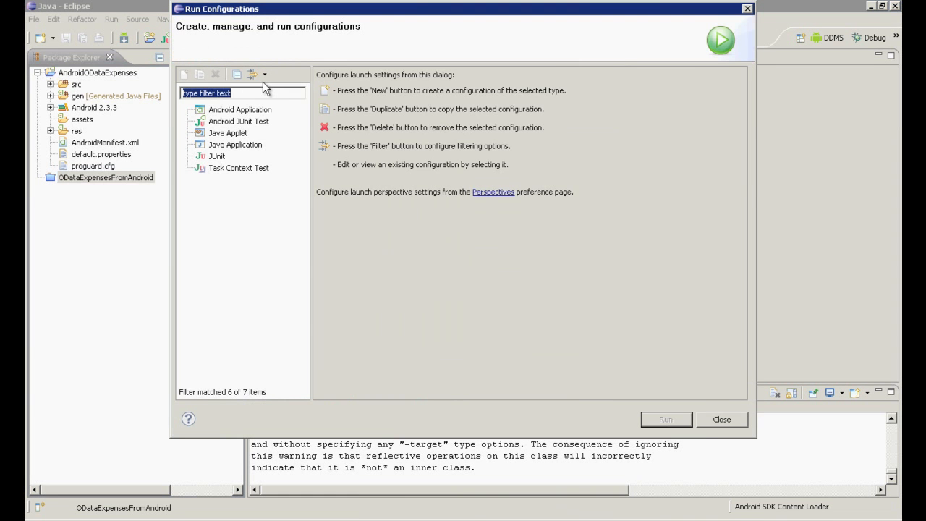
right_click(239, 110)
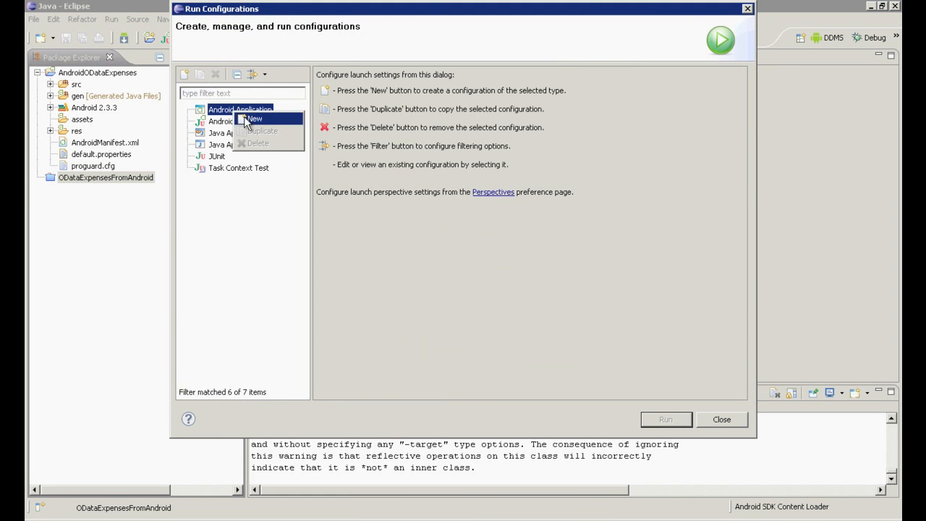
click(254, 119)
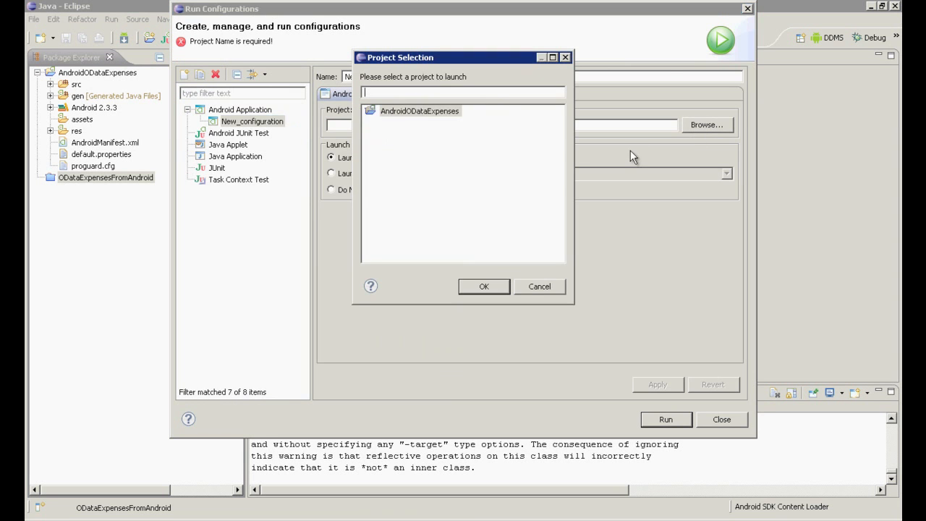
click(484, 286)
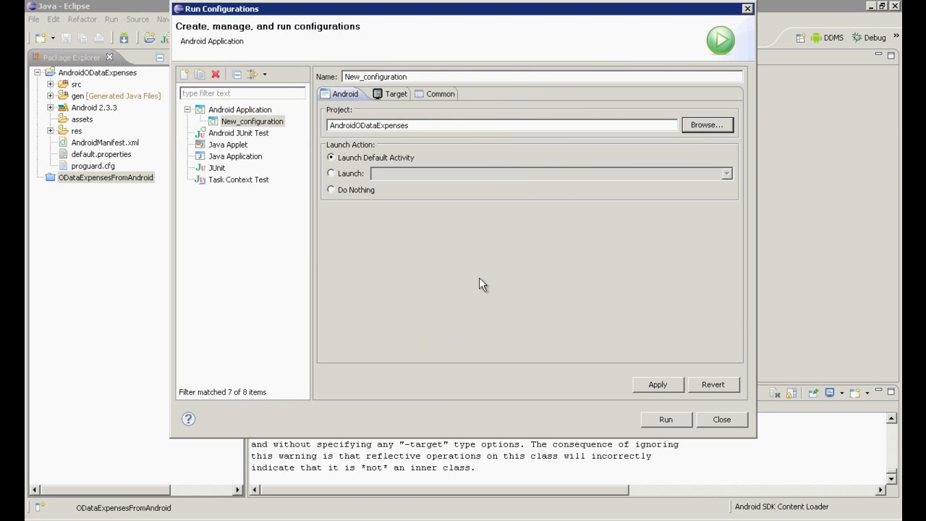
Target TestDevice with Wipe User Data enabled and run the app on the emulator
click(389, 93)
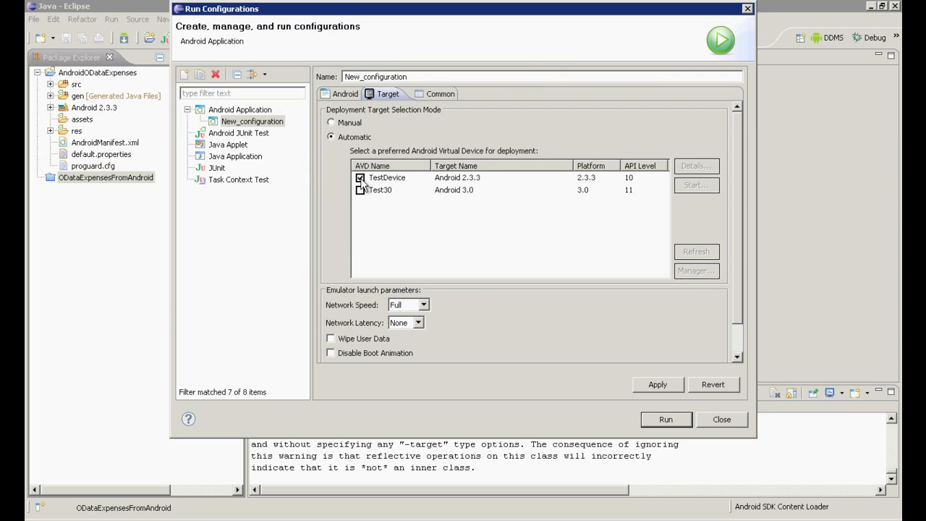
click(331, 338)
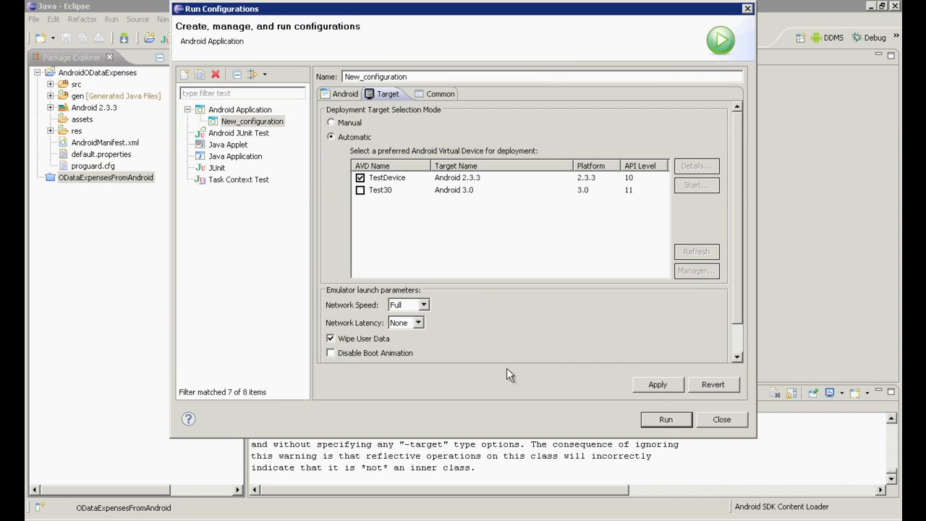
click(665, 420)
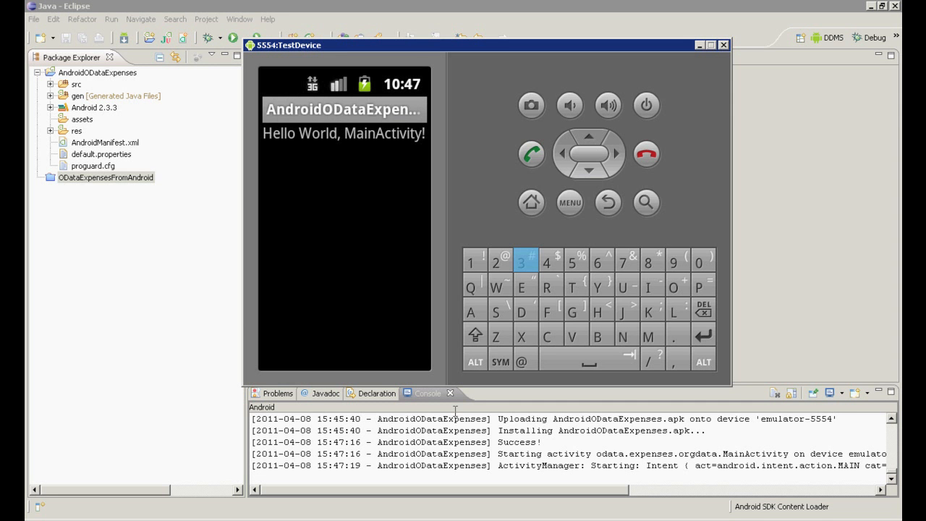
Expand the project's source package down to MainActivity.java
click(723, 44)
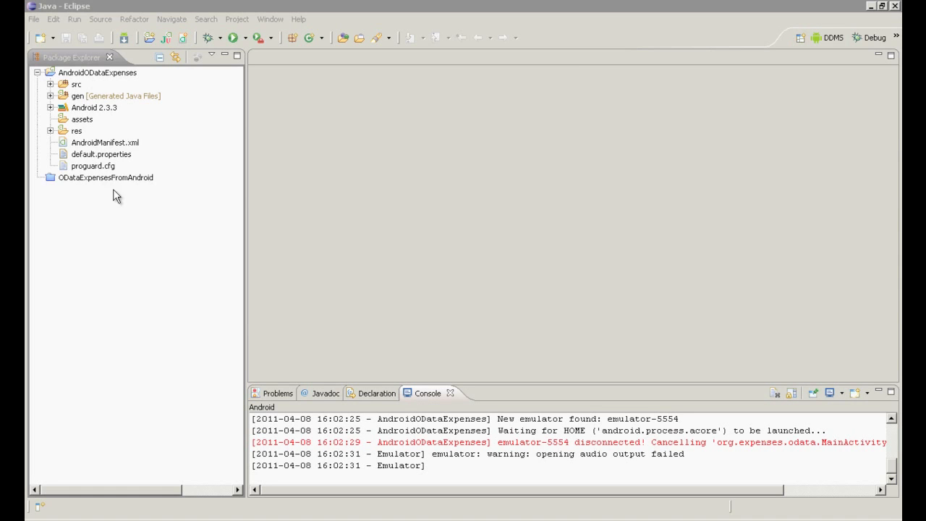
click(51, 84)
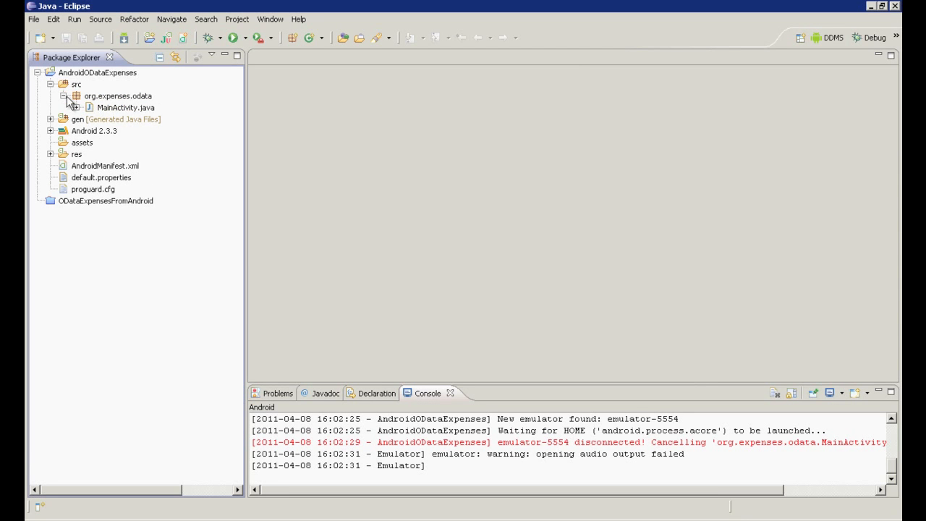
click(125, 108)
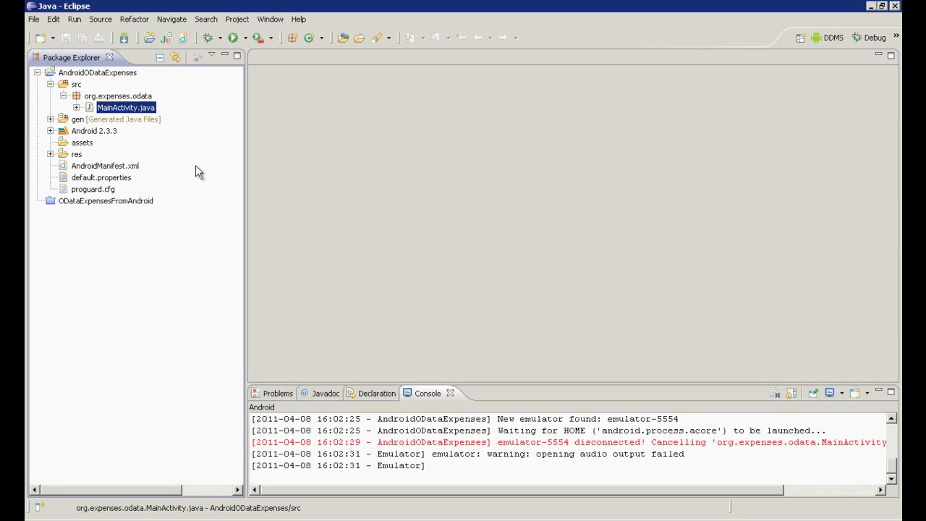
mouse_move(82, 79)
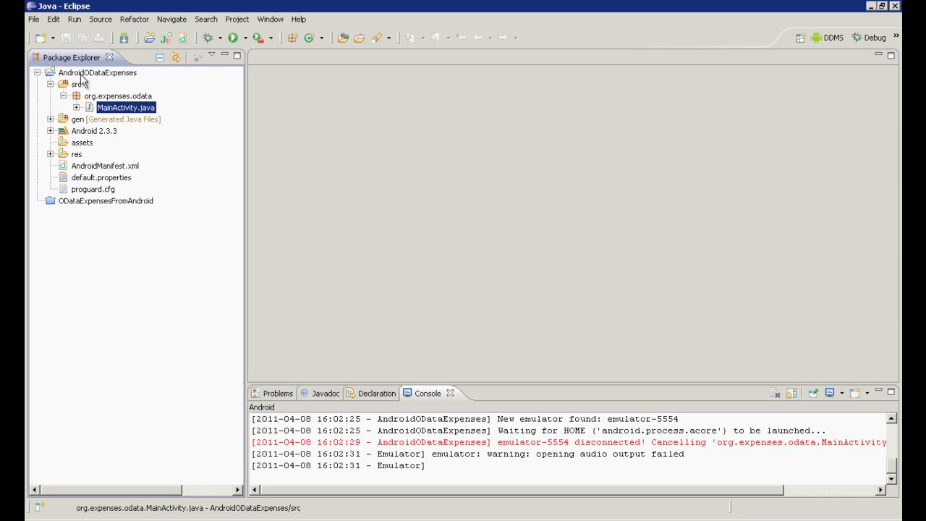
mouse_move(109, 77)
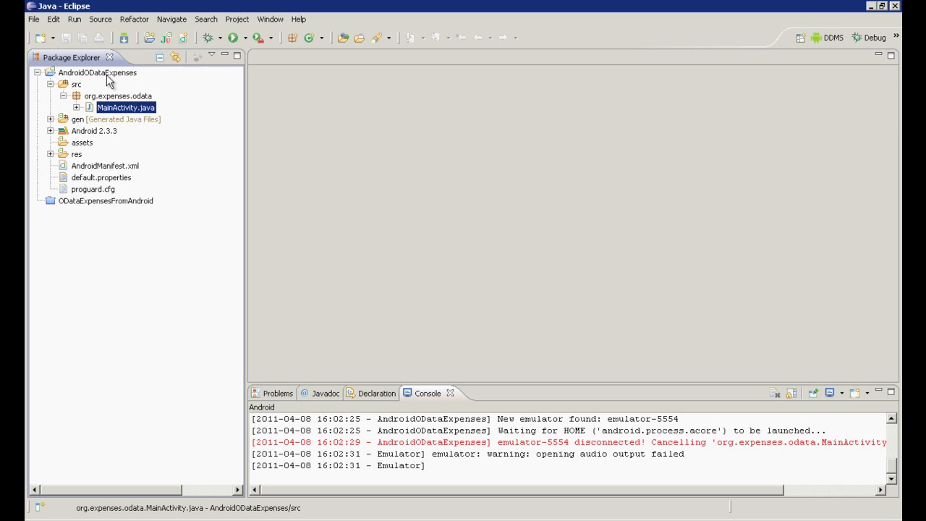
Add odata4j-clientbundle-0.3.jar as an external archive and open MainActivity.java
right_click(97, 72)
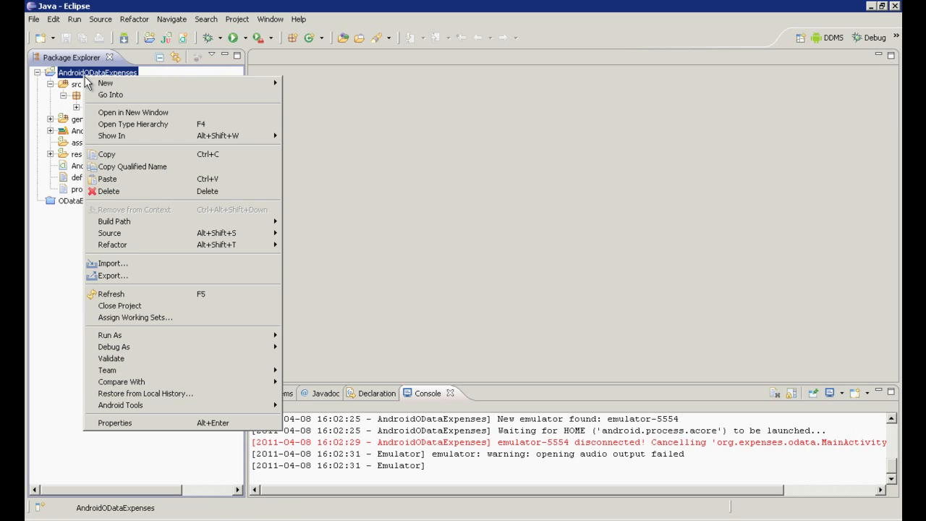
mouse_move(114, 220)
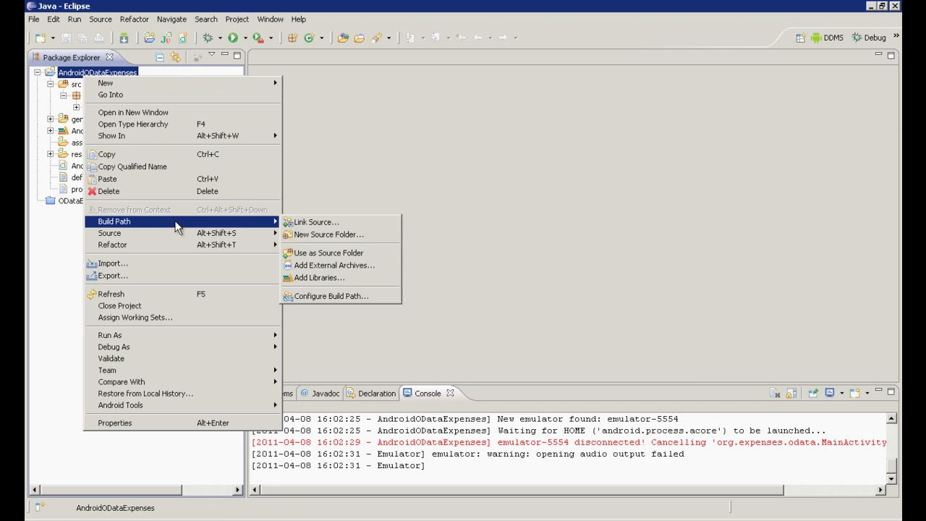
click(333, 265)
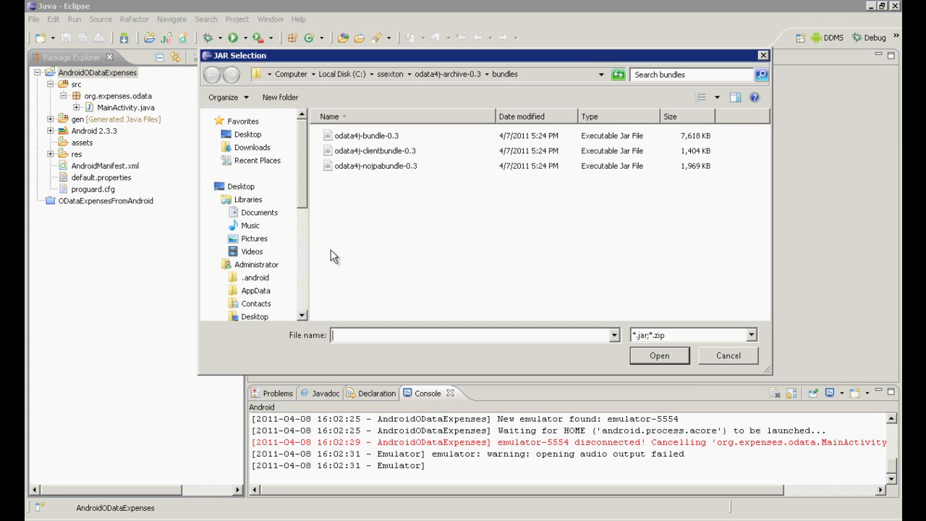
click(375, 151)
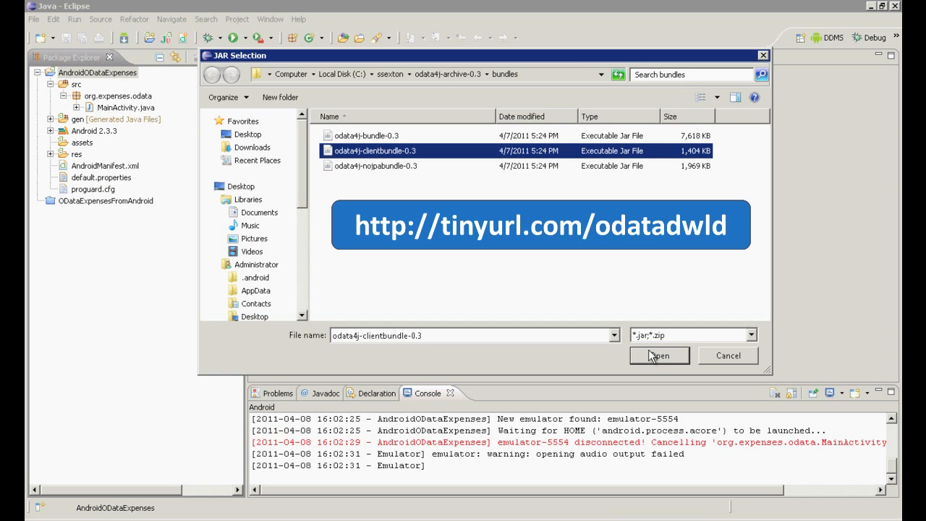
click(658, 355)
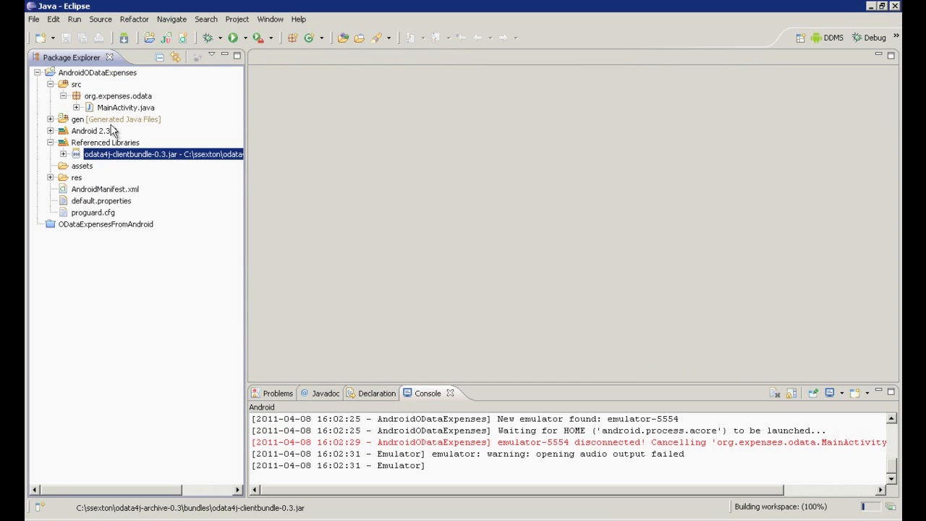
double_click(125, 107)
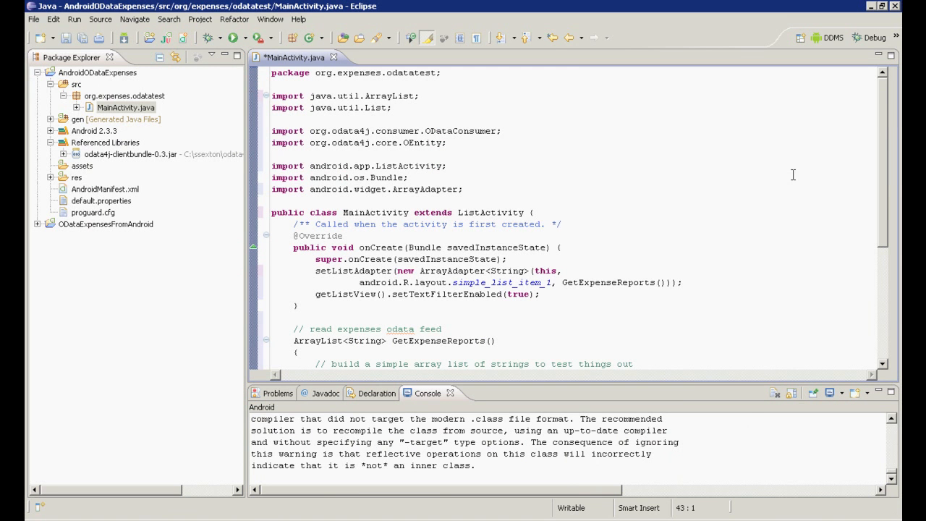
Scroll through MainActivity's GetExpenseReports code querying pending Expense_Reports via ODataConsumer
scroll(down, 3)
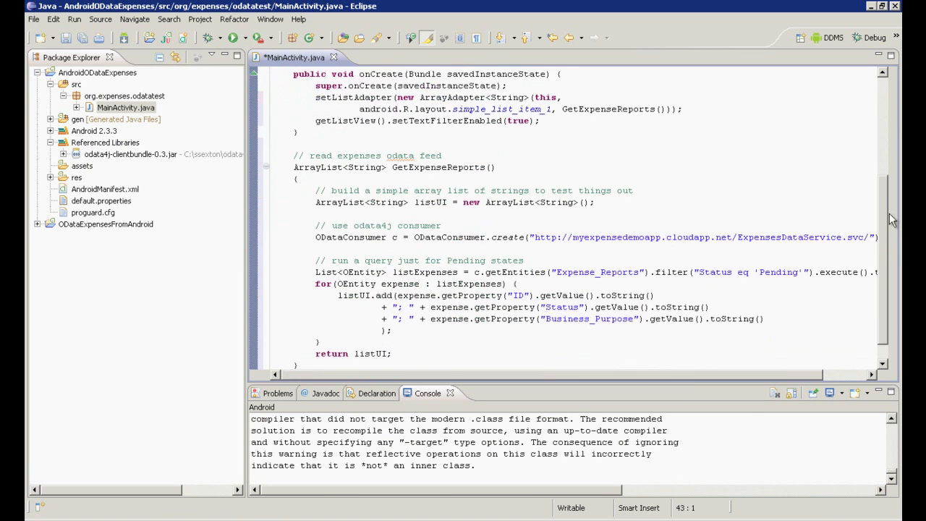
scroll(down, 3)
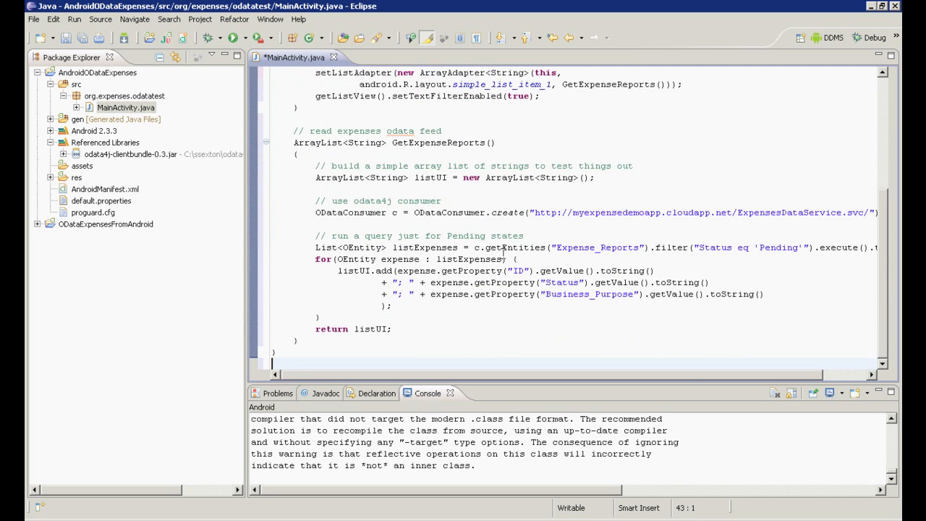
mouse_move(491, 270)
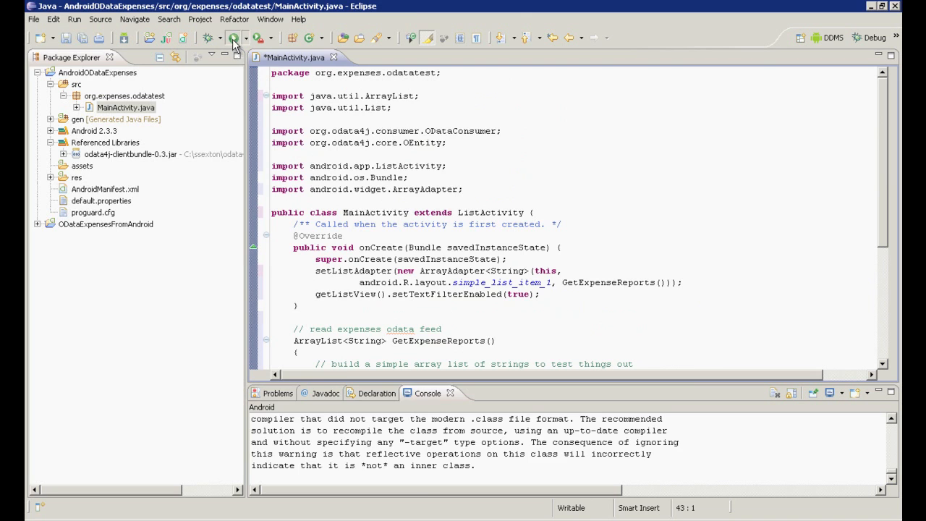
Launch the app on the TestDevice emulator and browse the pending expense report list
click(233, 38)
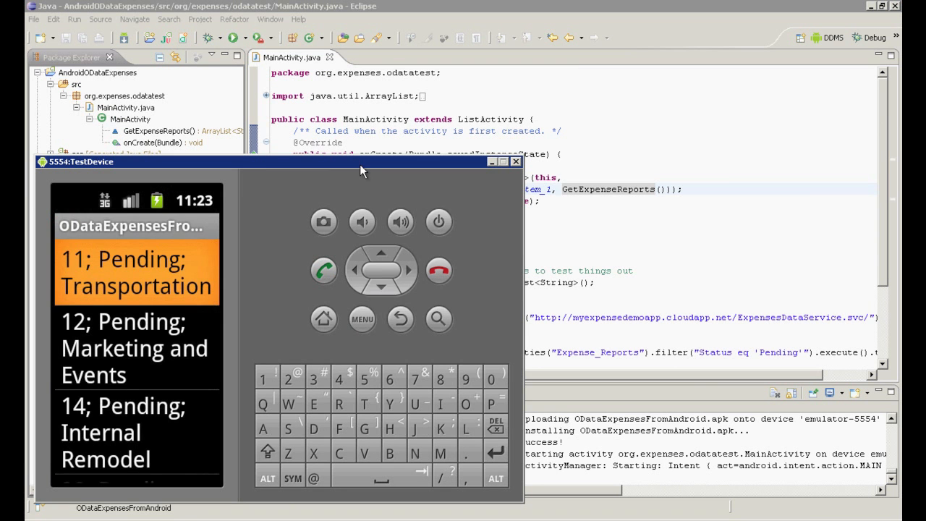
click(381, 287)
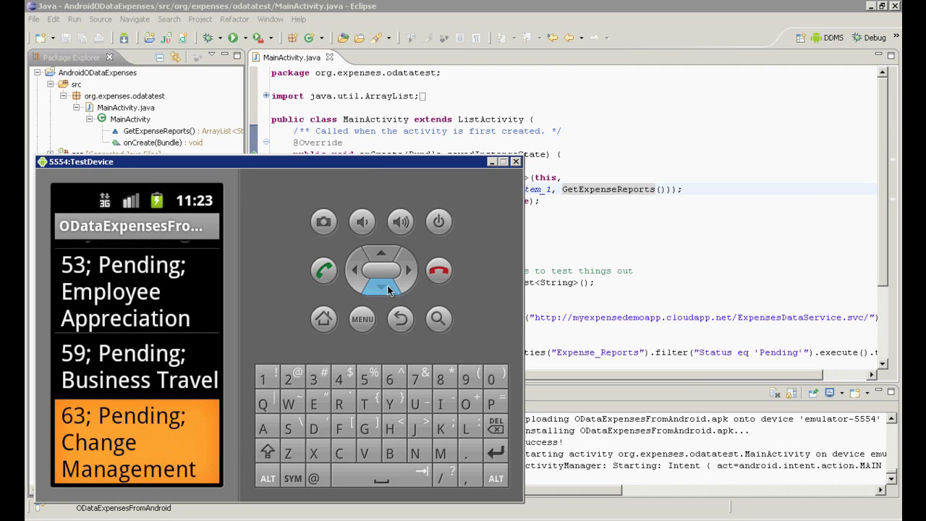
click(382, 253)
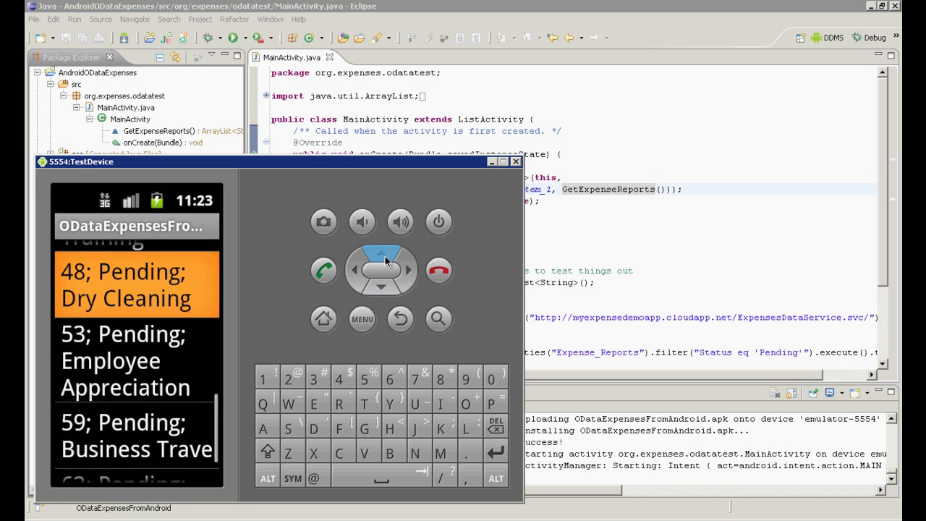